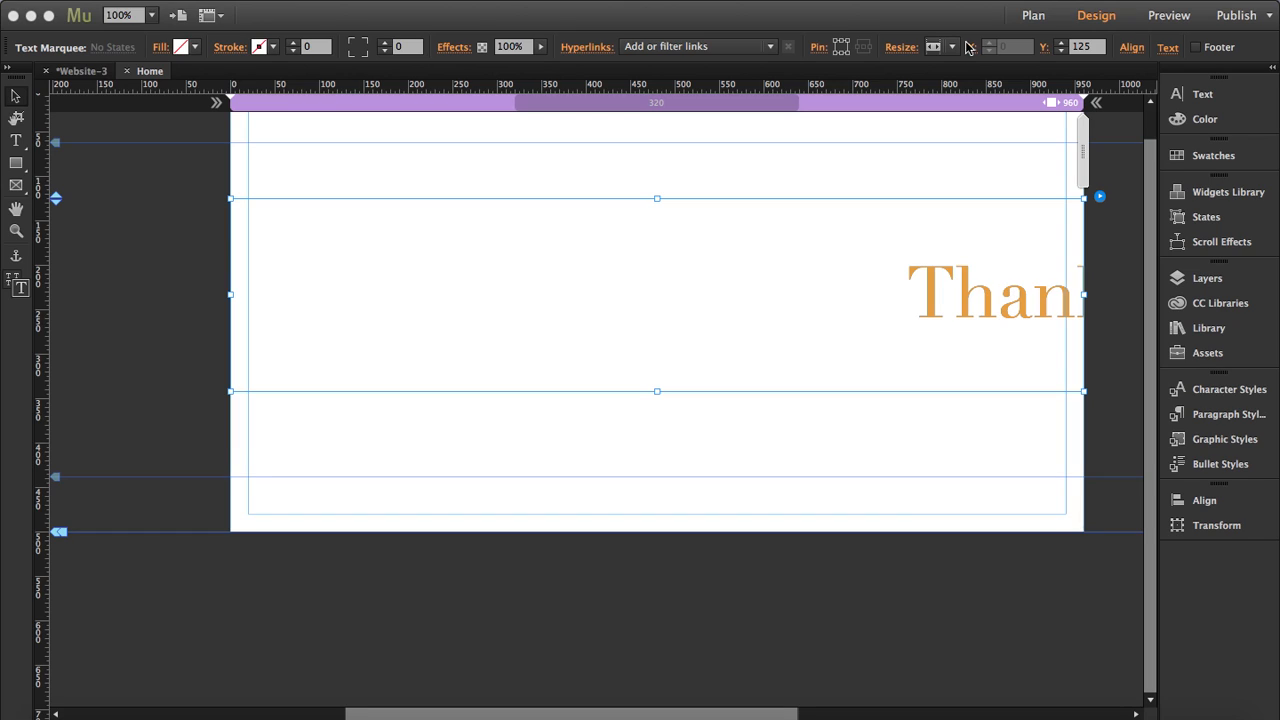
Open the Text Marquee Options panel for the selected marquee widget.
click(953, 47)
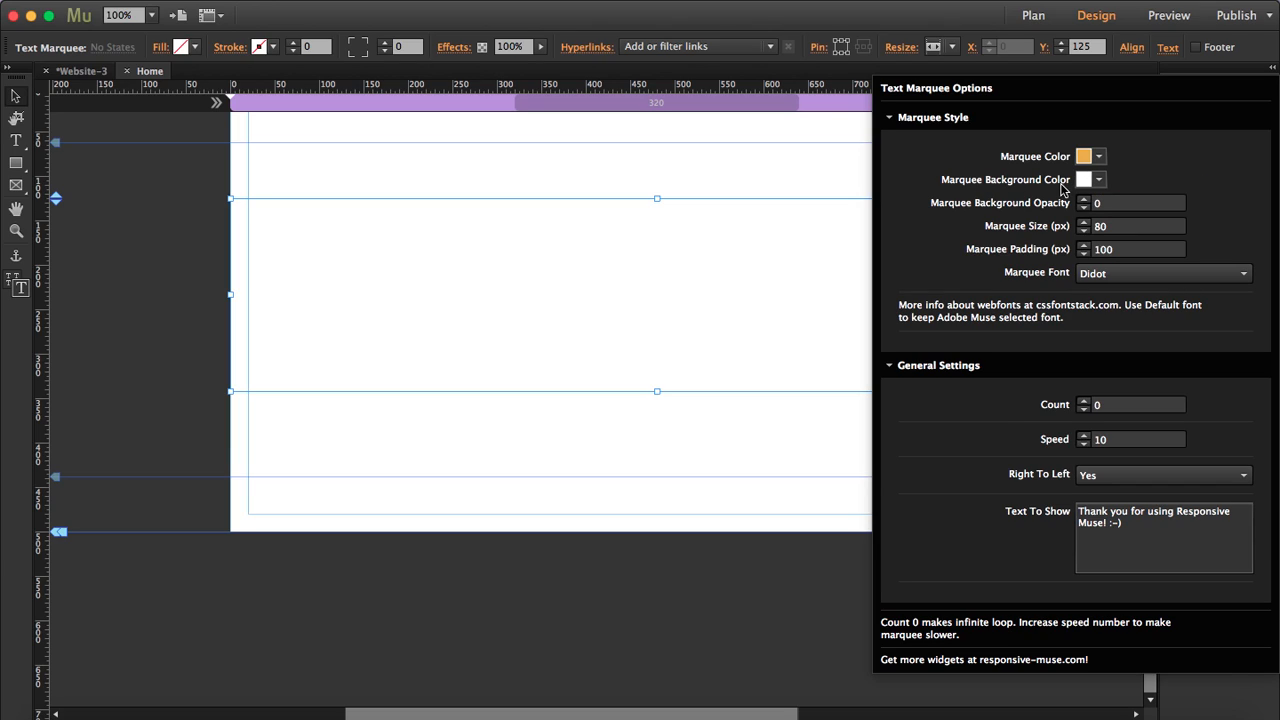
Set the Marquee Color to a dark blue swatch instead of orange.
click(1097, 156)
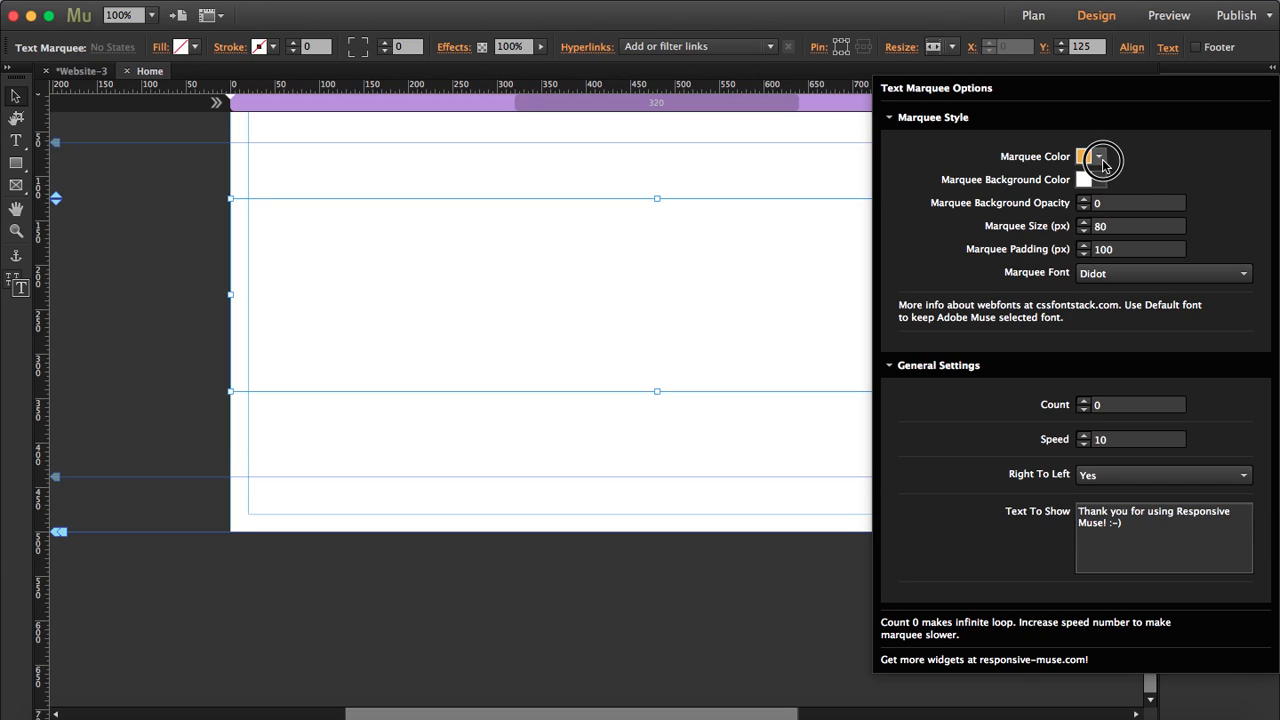
click(1084, 156)
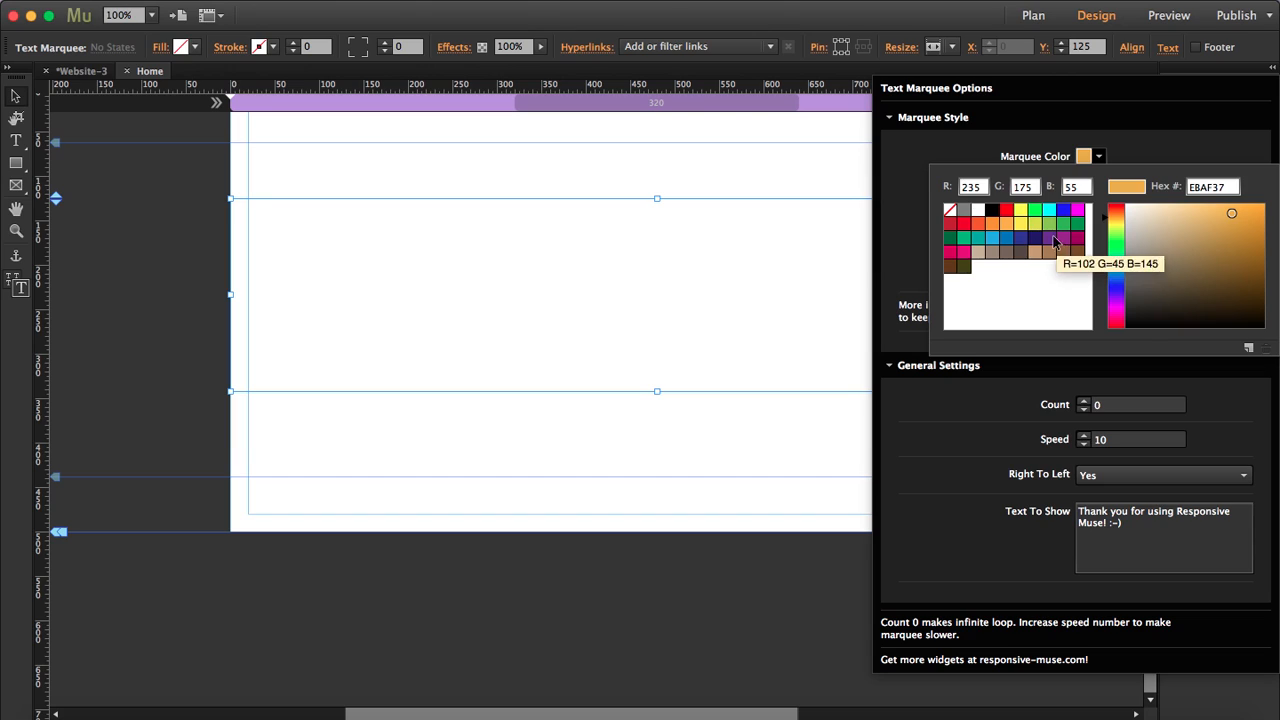
click(1035, 238)
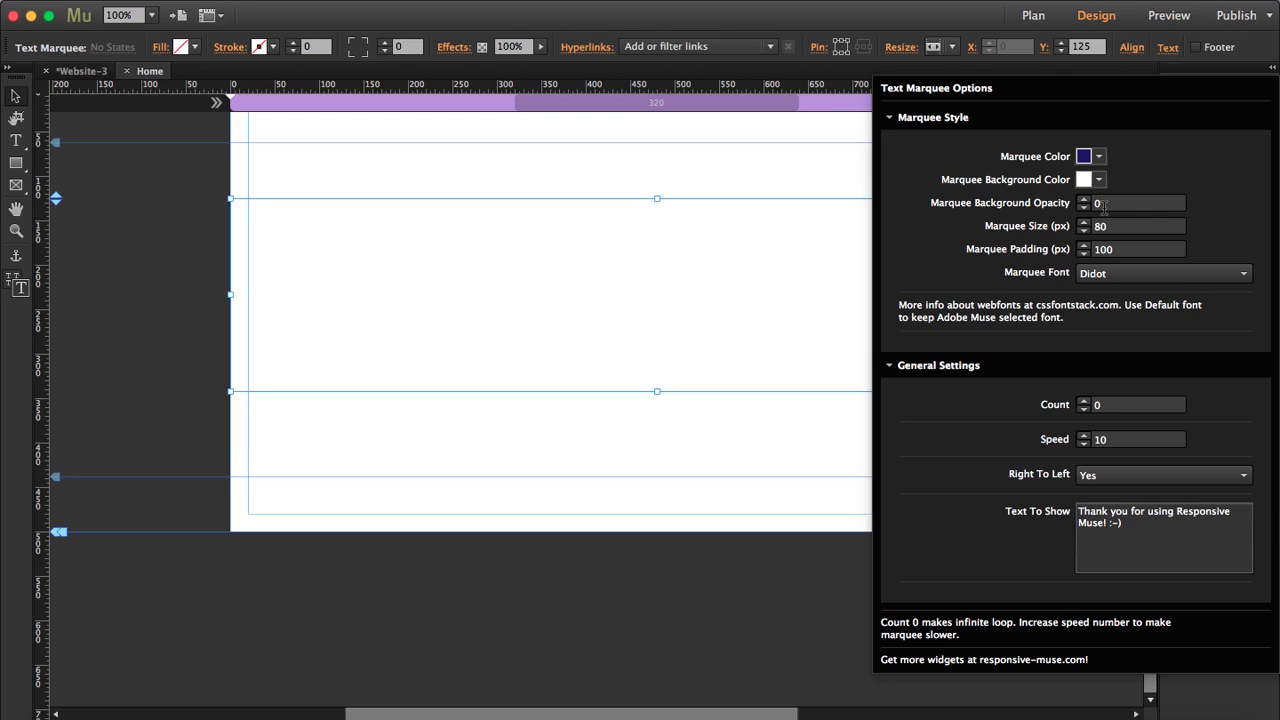
click(1132, 203)
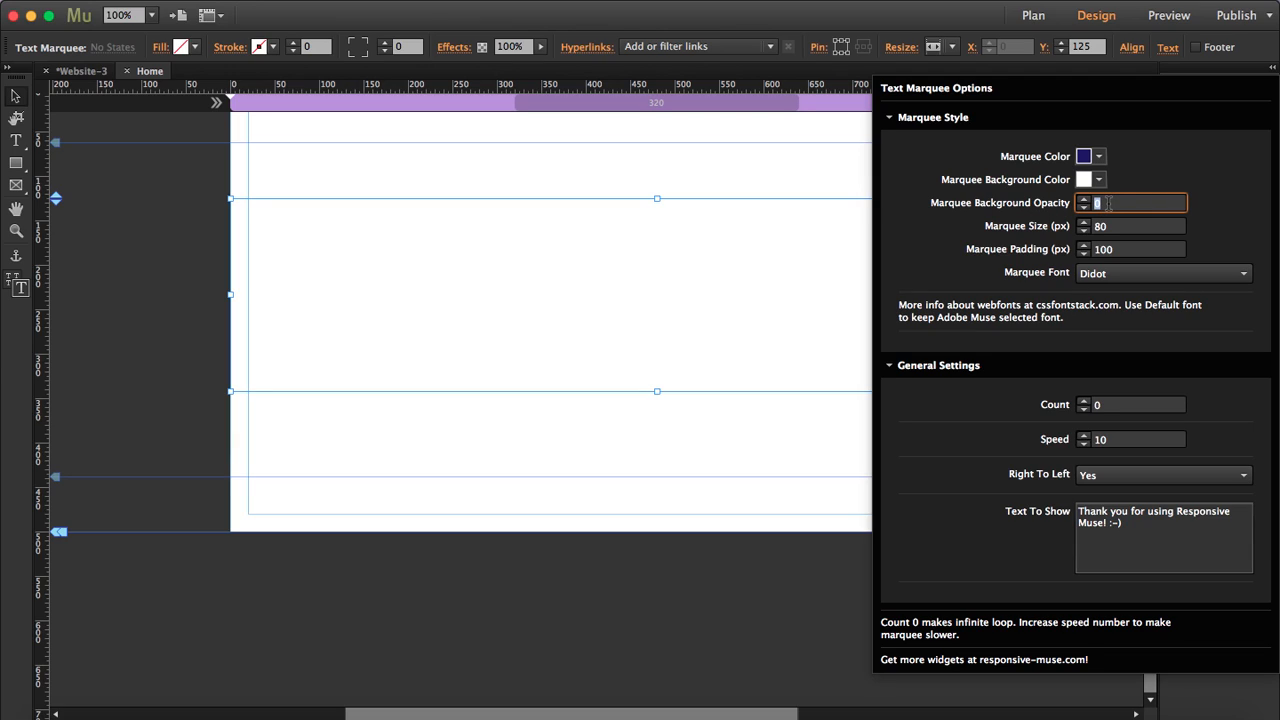
text(0)
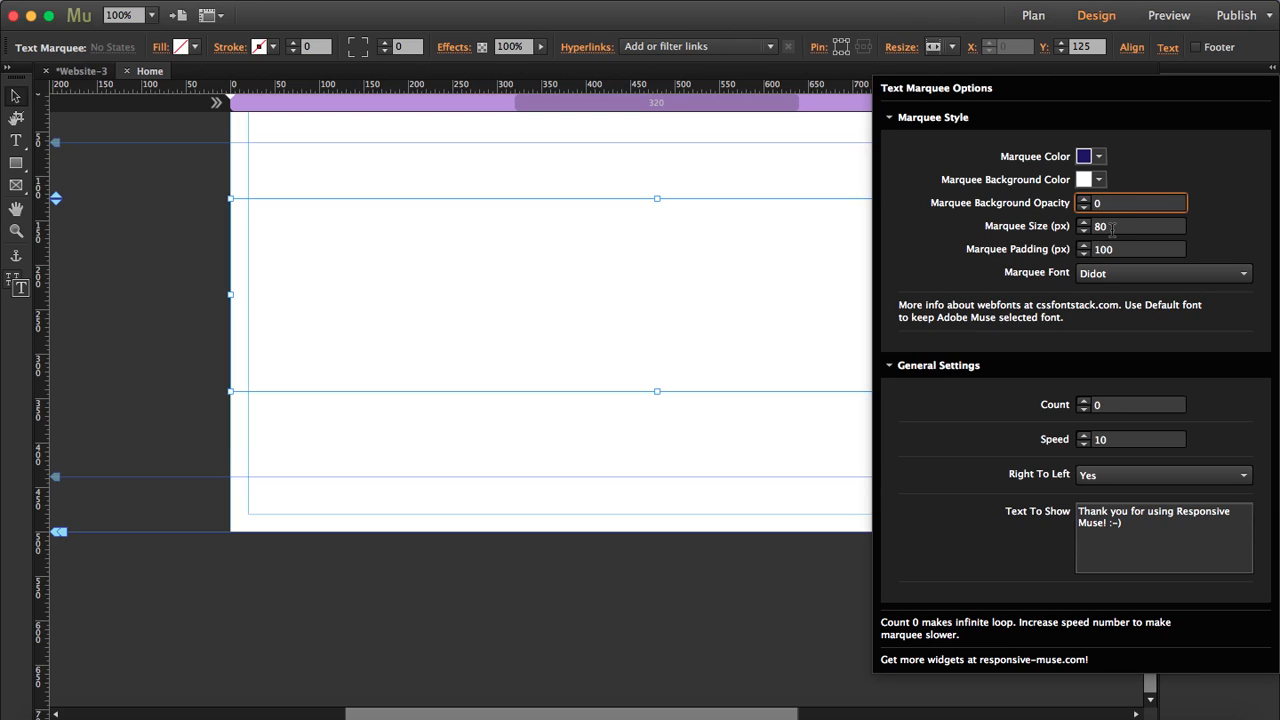
click(1131, 225)
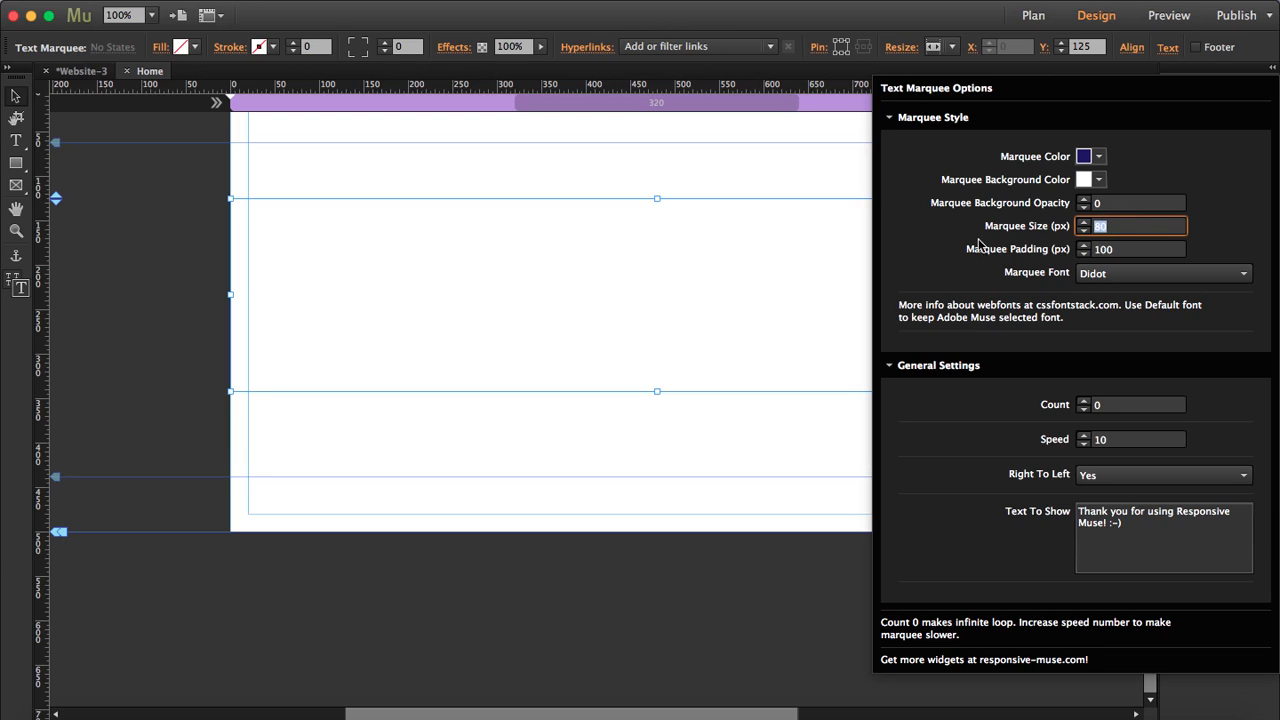
click(1132, 249)
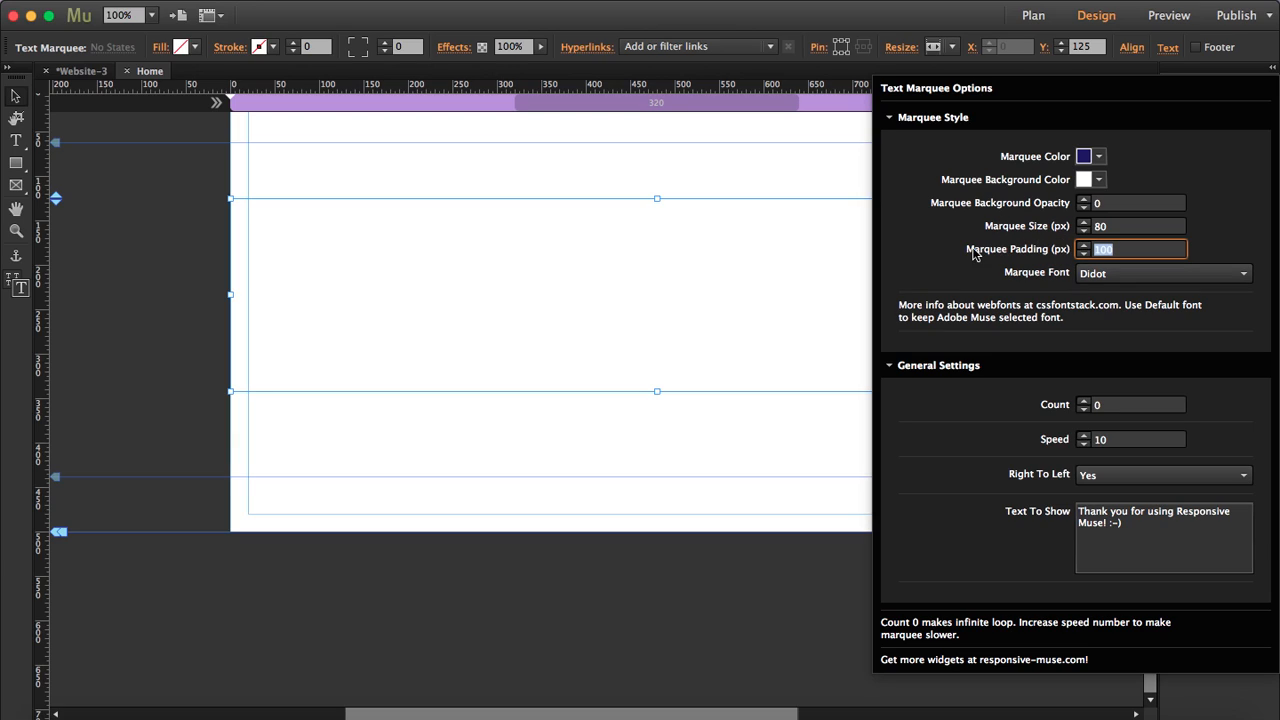
mouse_move(1020, 259)
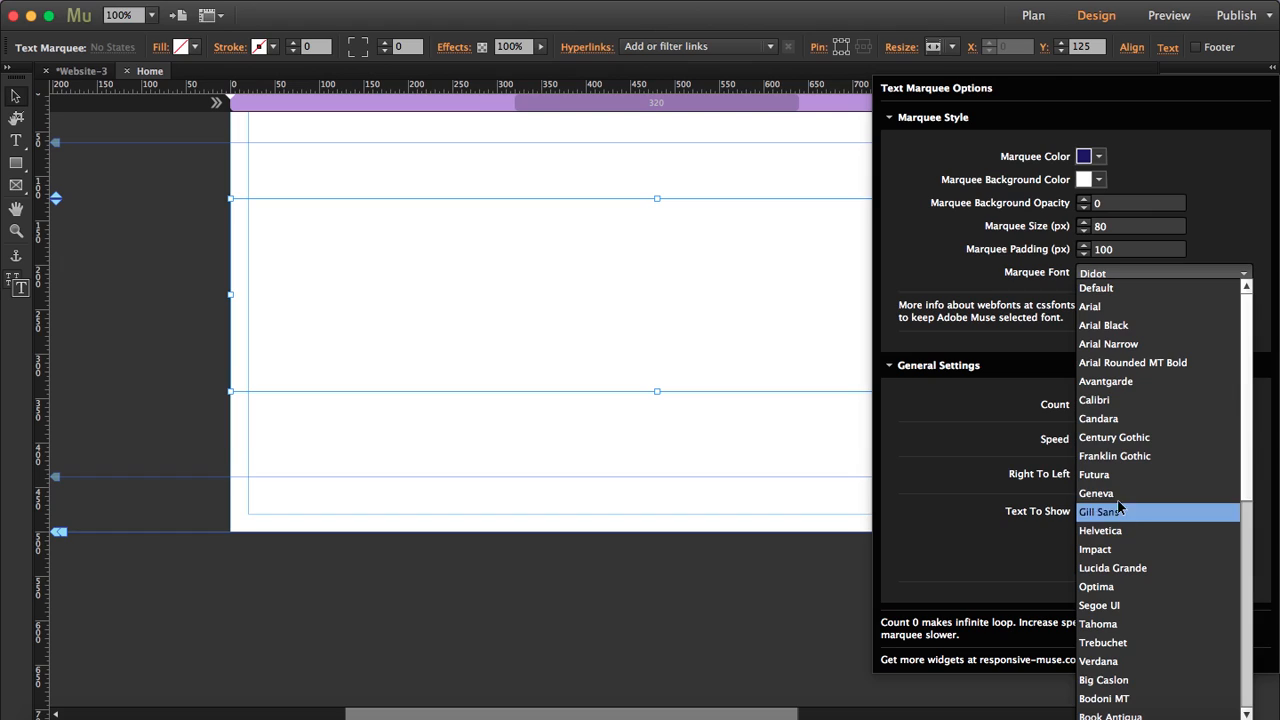
mouse_move(1094, 474)
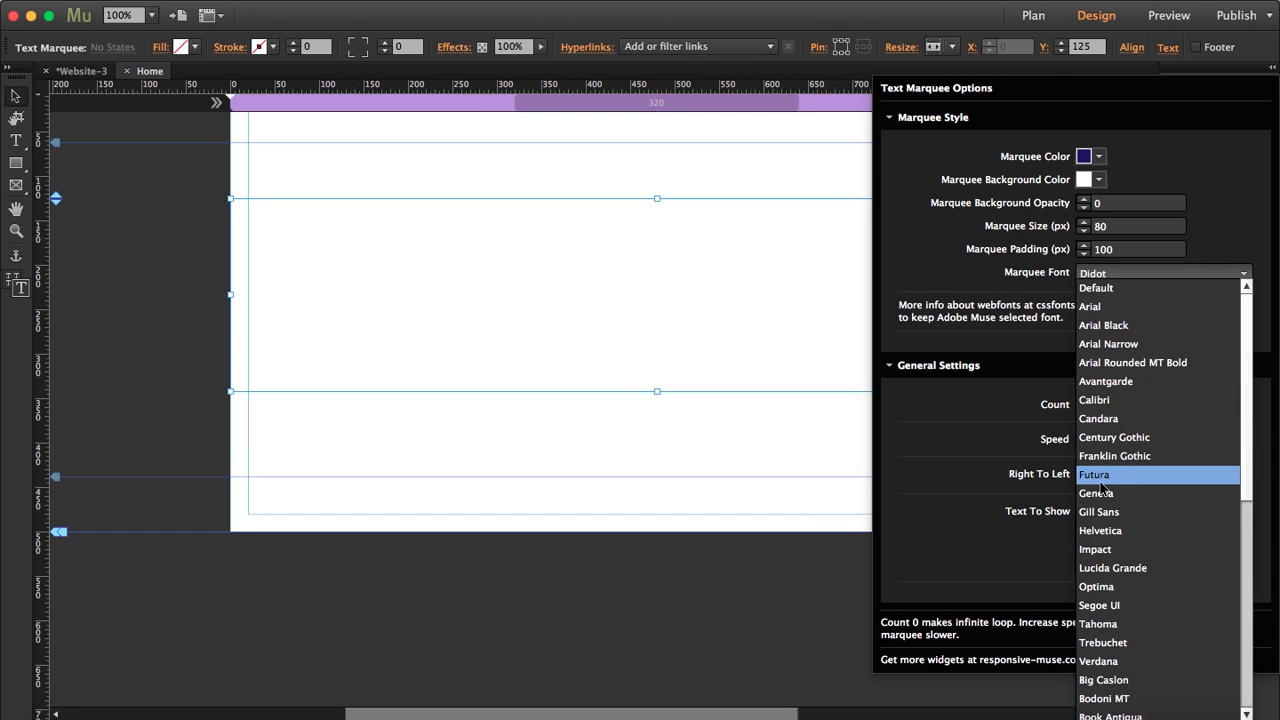
Choose Futura as the Marquee Font, replacing Didot.
click(1094, 474)
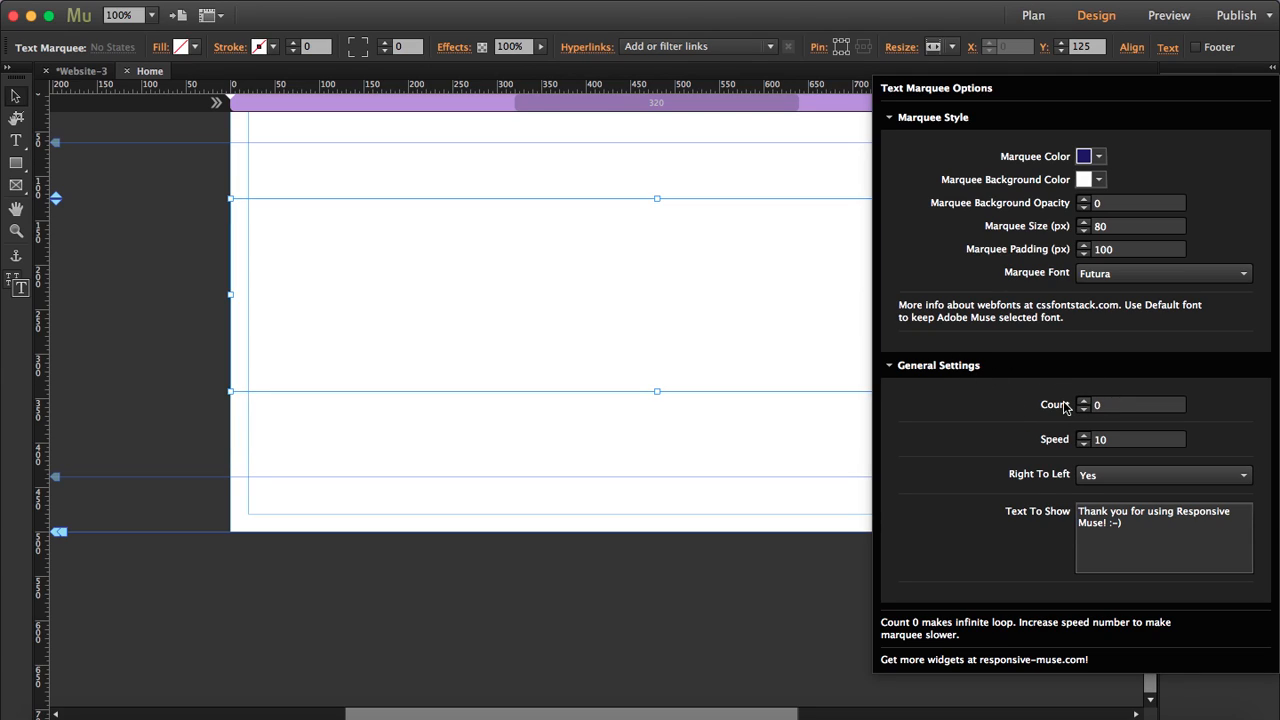
mouse_move(1053, 428)
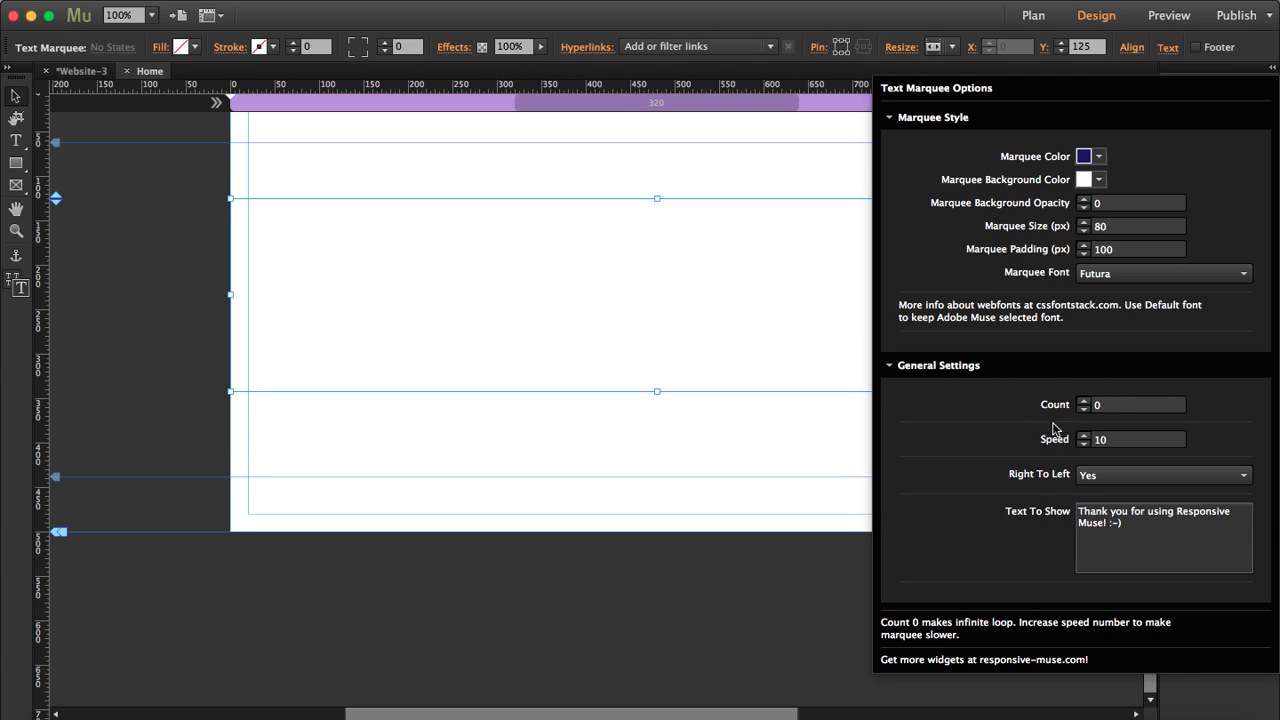
click(1130, 404)
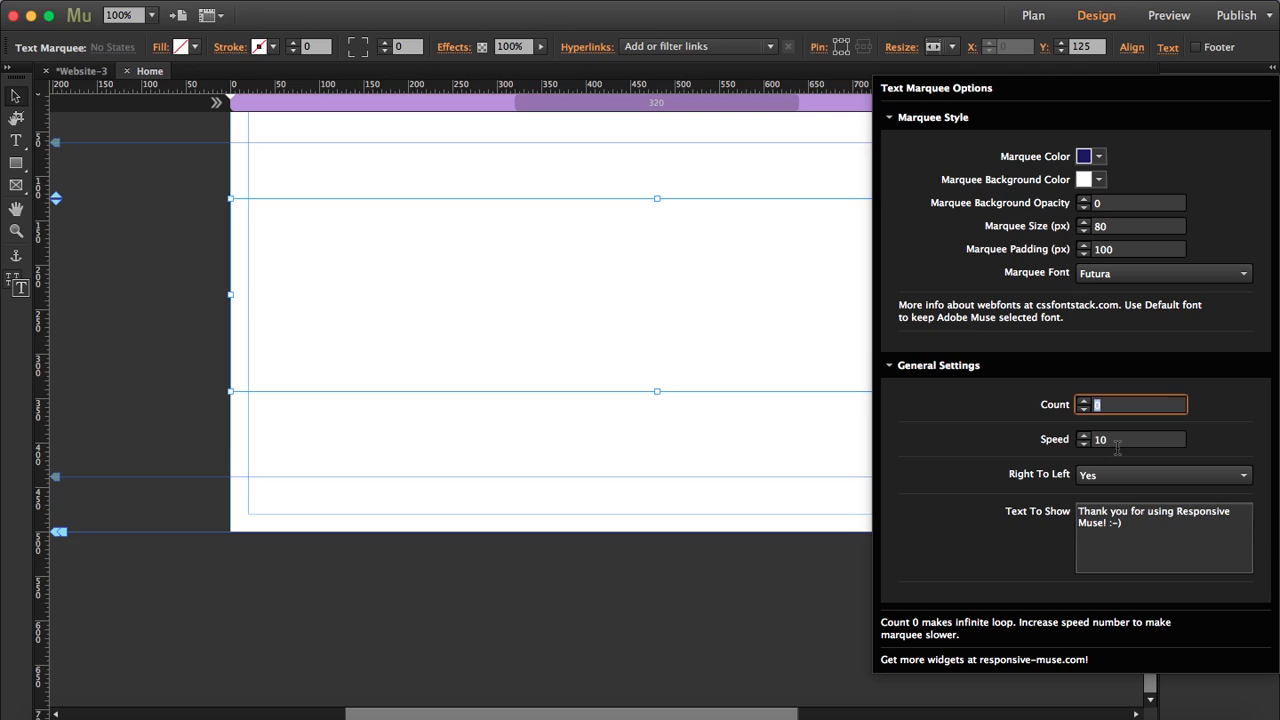
mouse_move(920, 638)
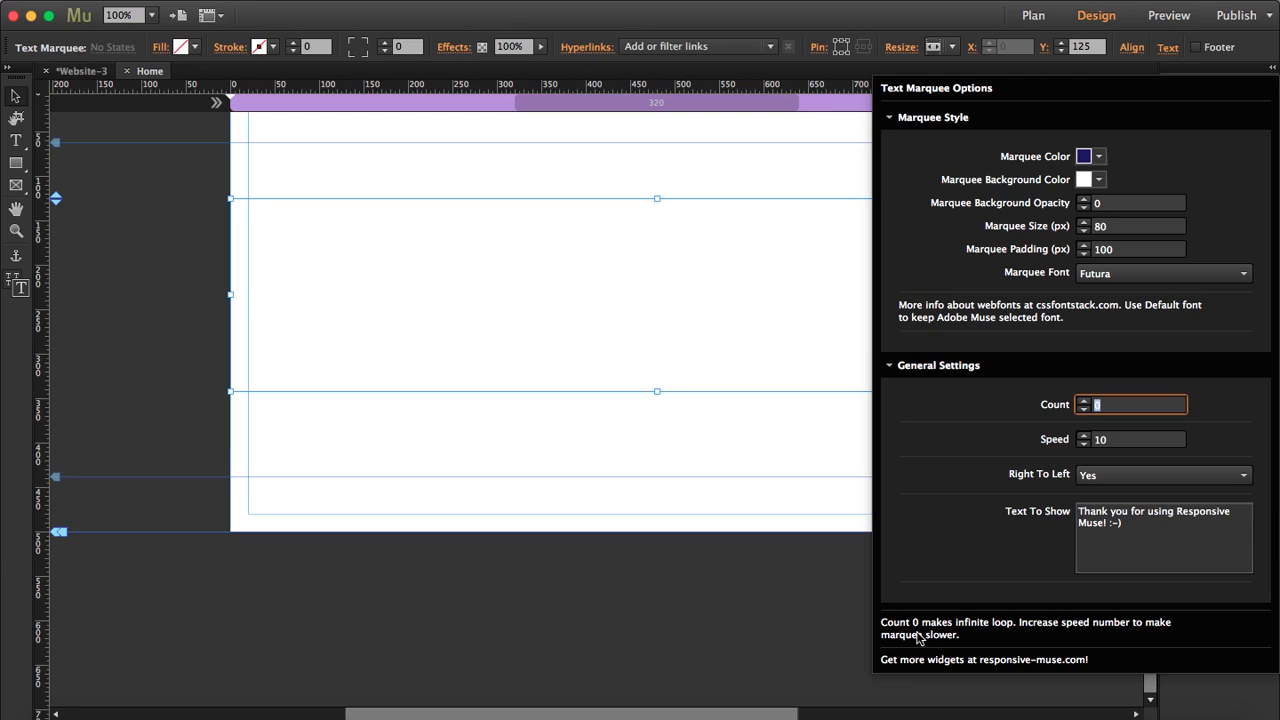
click(1160, 474)
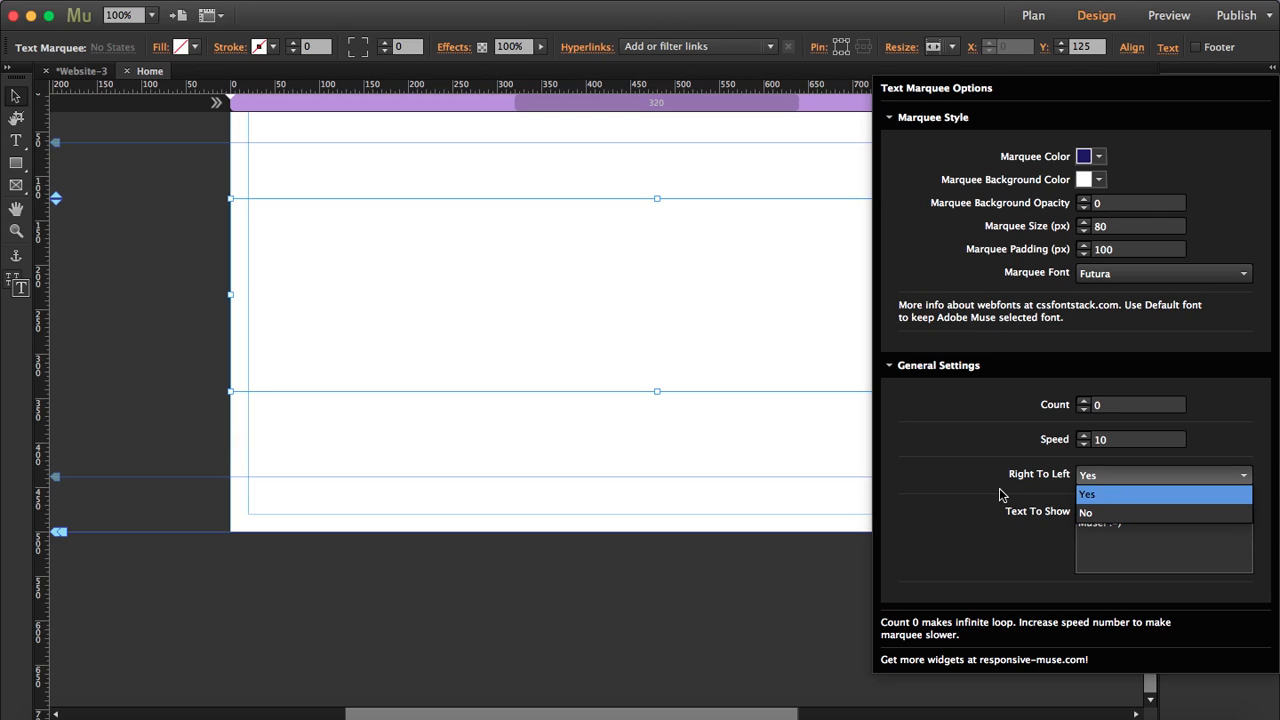
mouse_move(1004, 507)
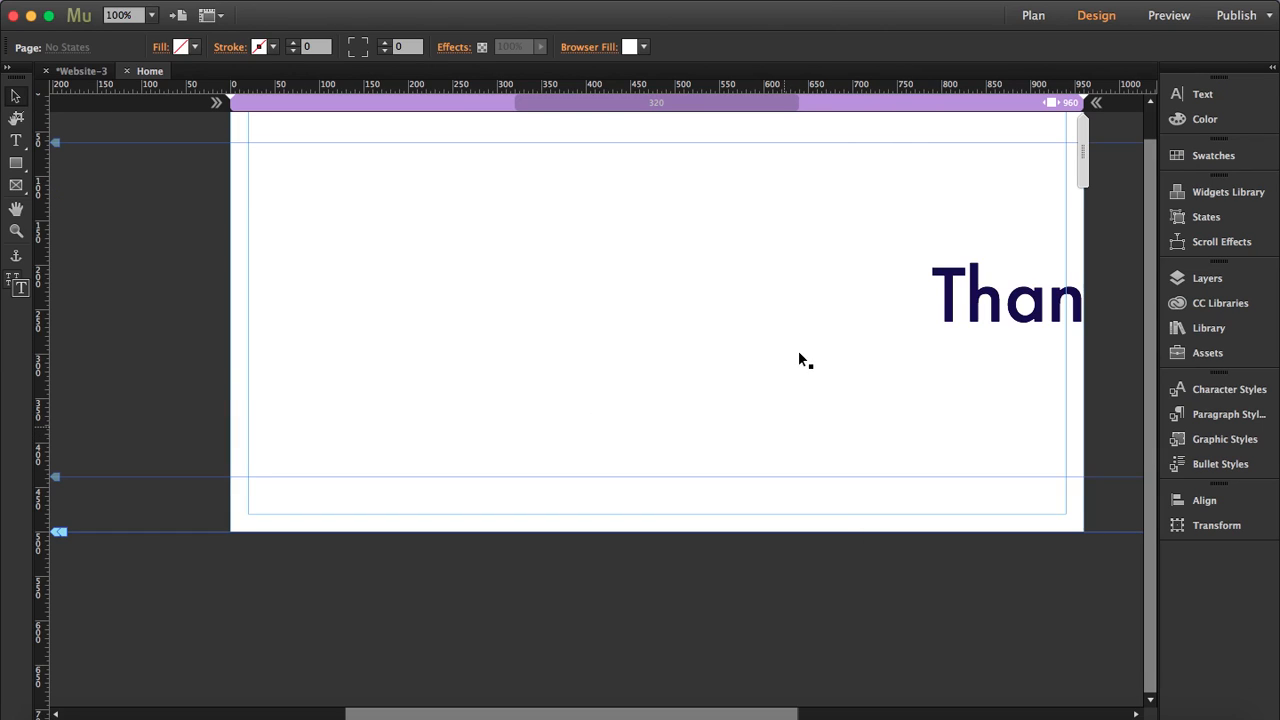
mouse_move(948, 437)
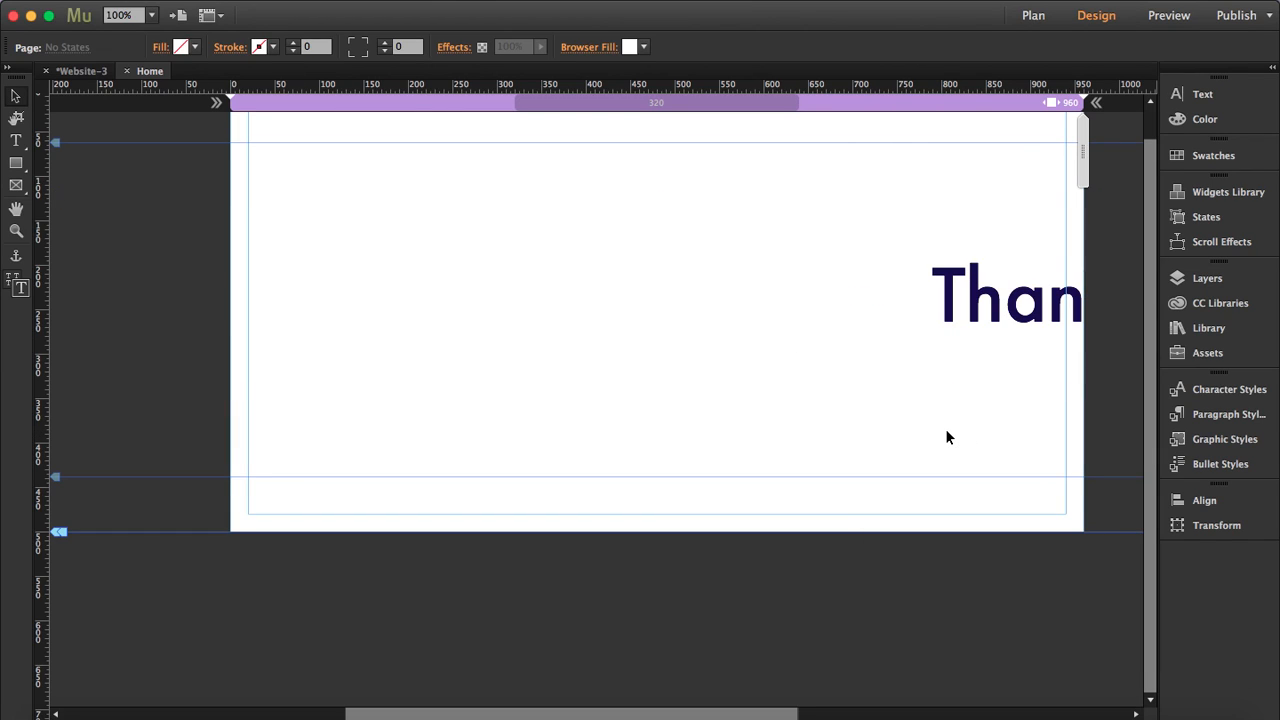